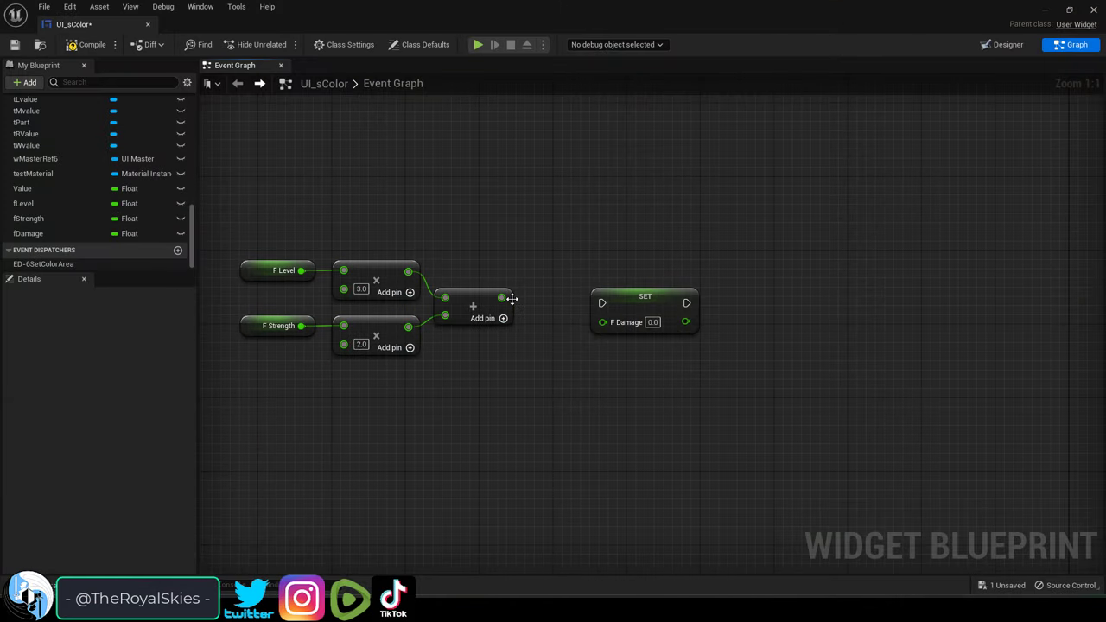
Step: Add a Get fLevel node and a Multiply by 3.0 node beside the fDamage setter
click(29, 233)
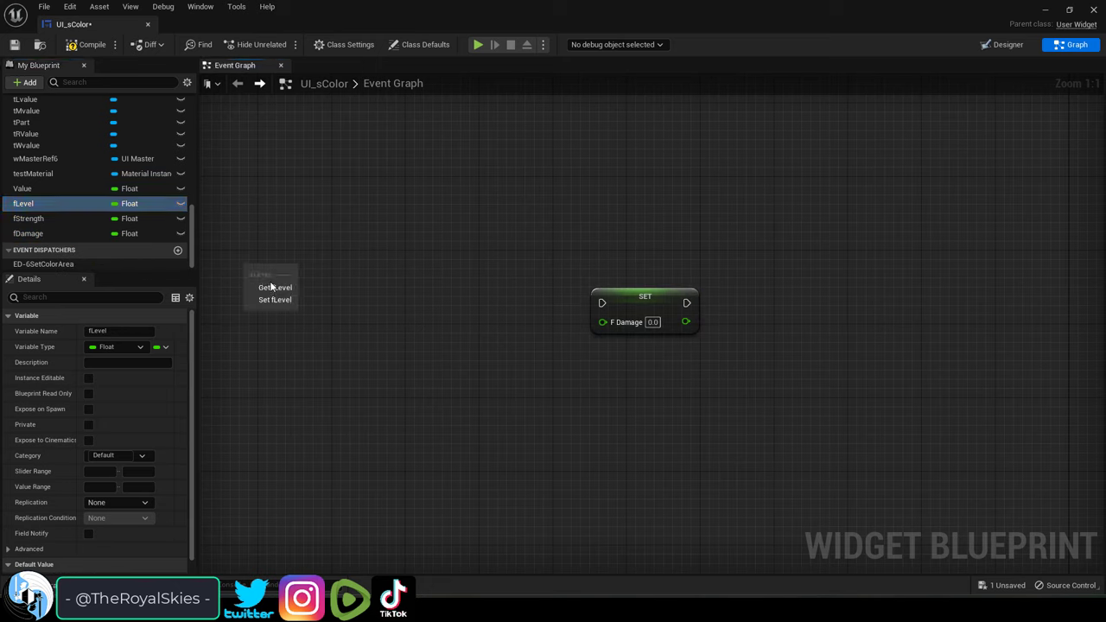
click(274, 287)
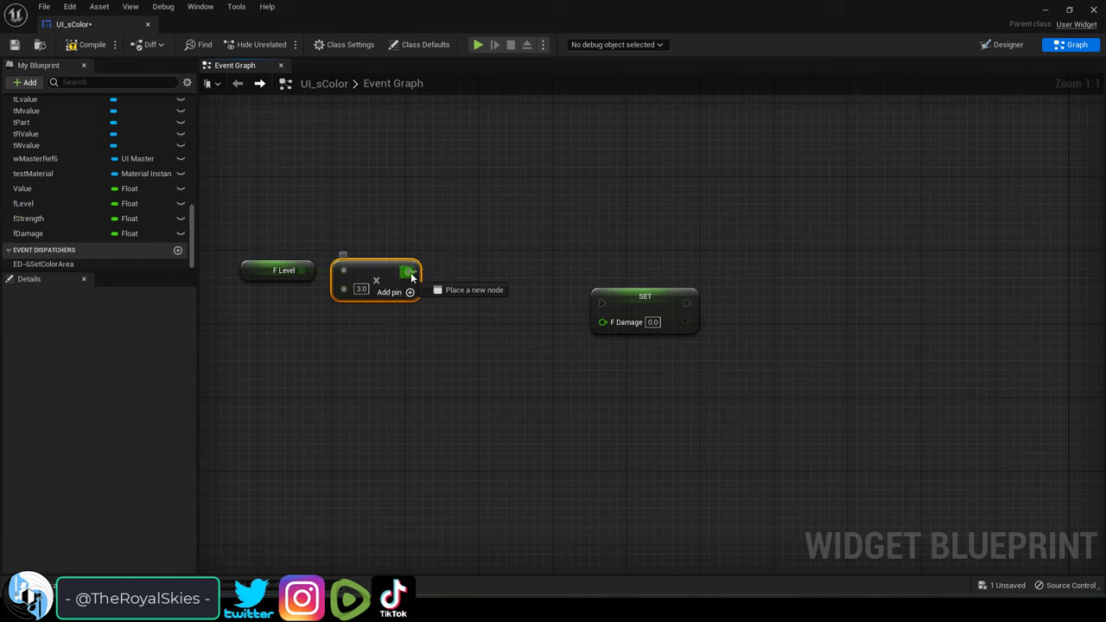